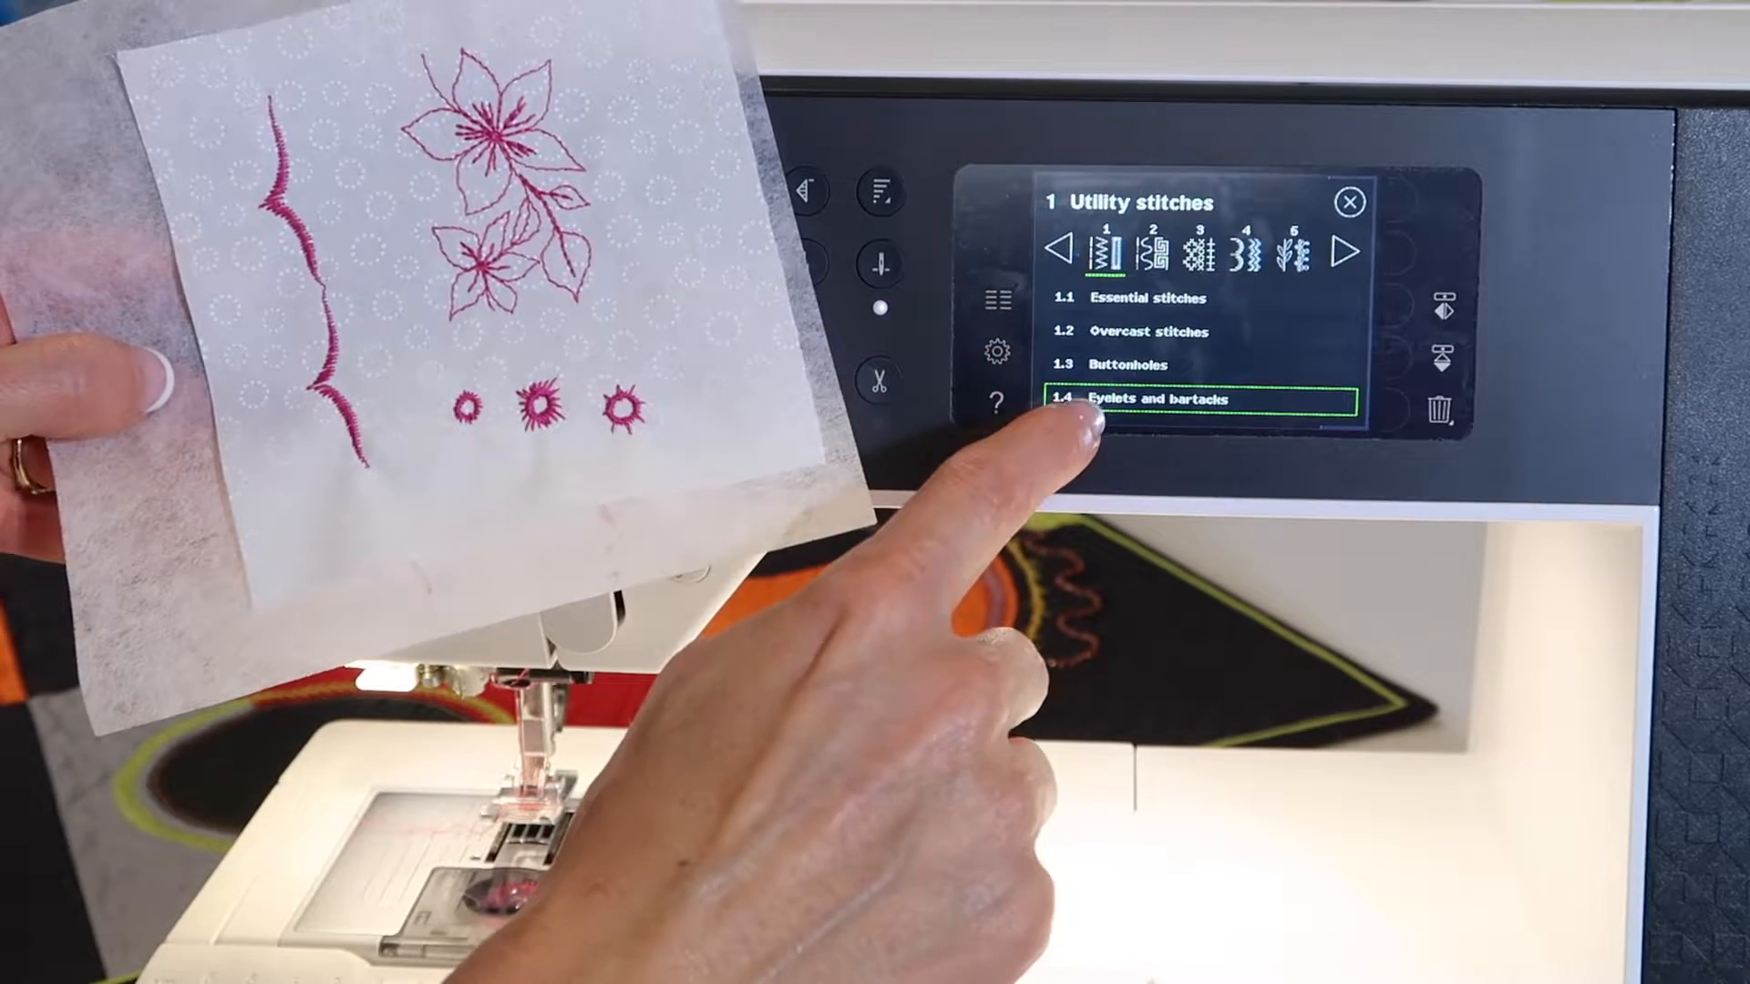
Step: Open category 1.4 Eyelets and bartacks from the Utility stitches menu
left_click(1194, 399)
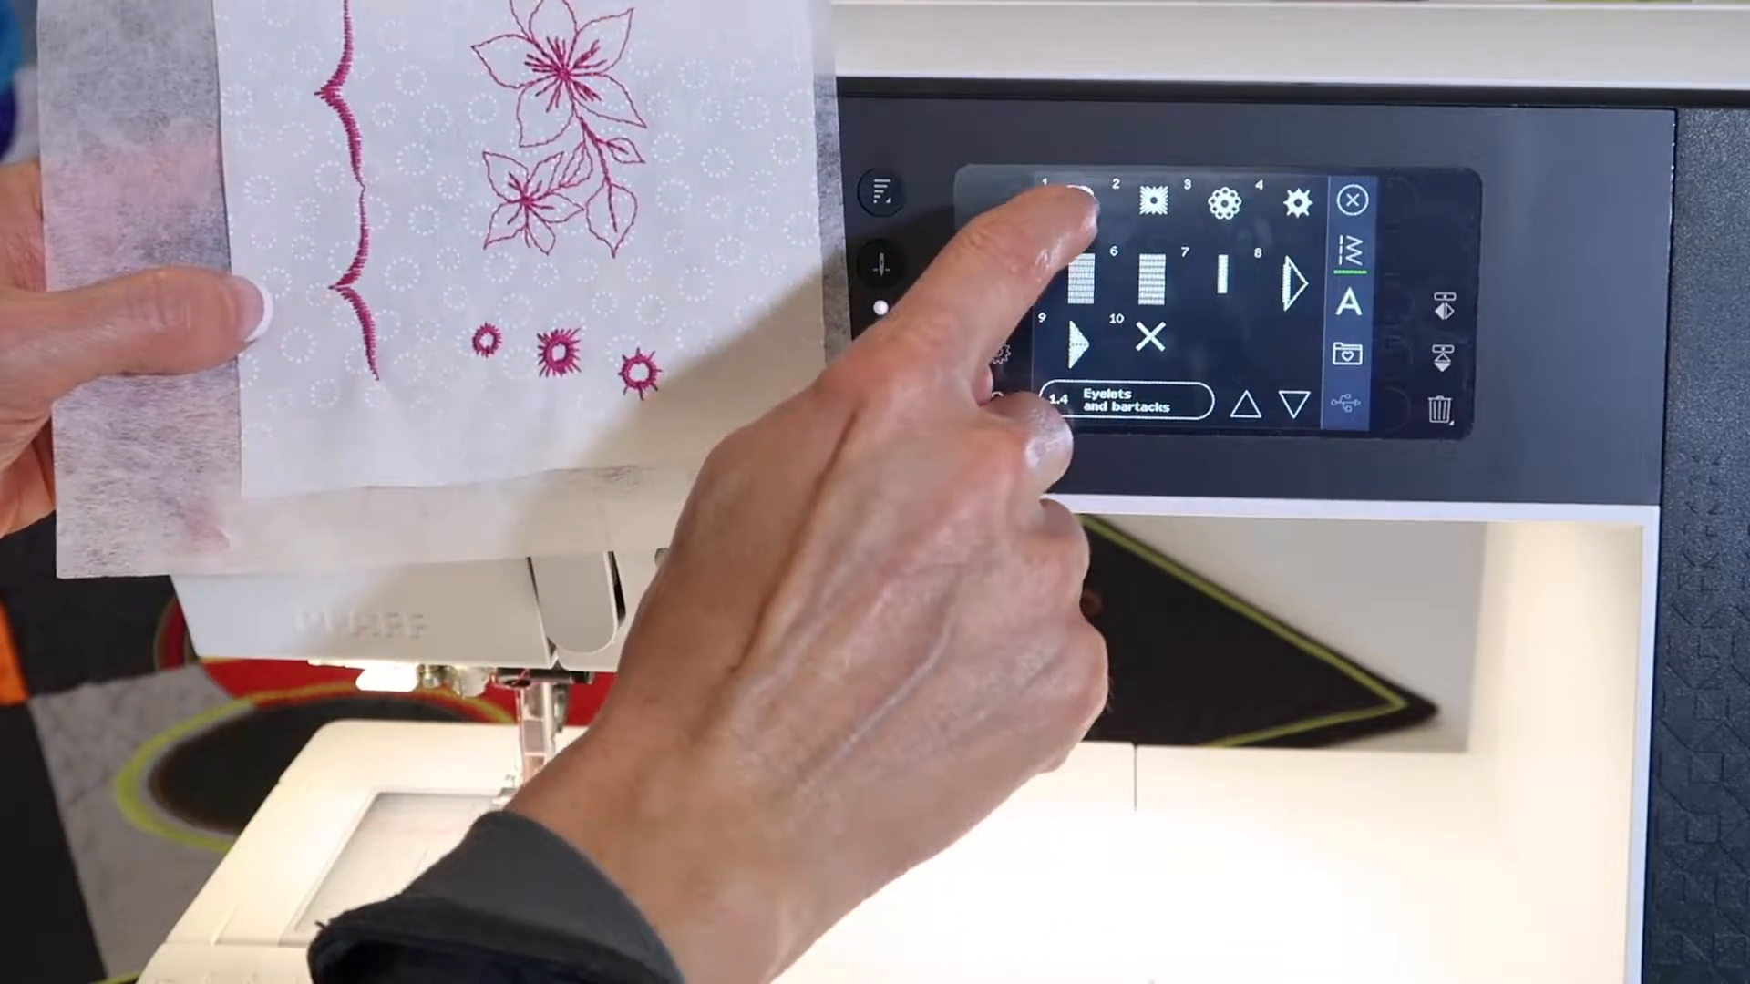
Step: Load eyelet stitch 1 and raise its length to 9.5 and width to 9.0
left_click(1072, 191)
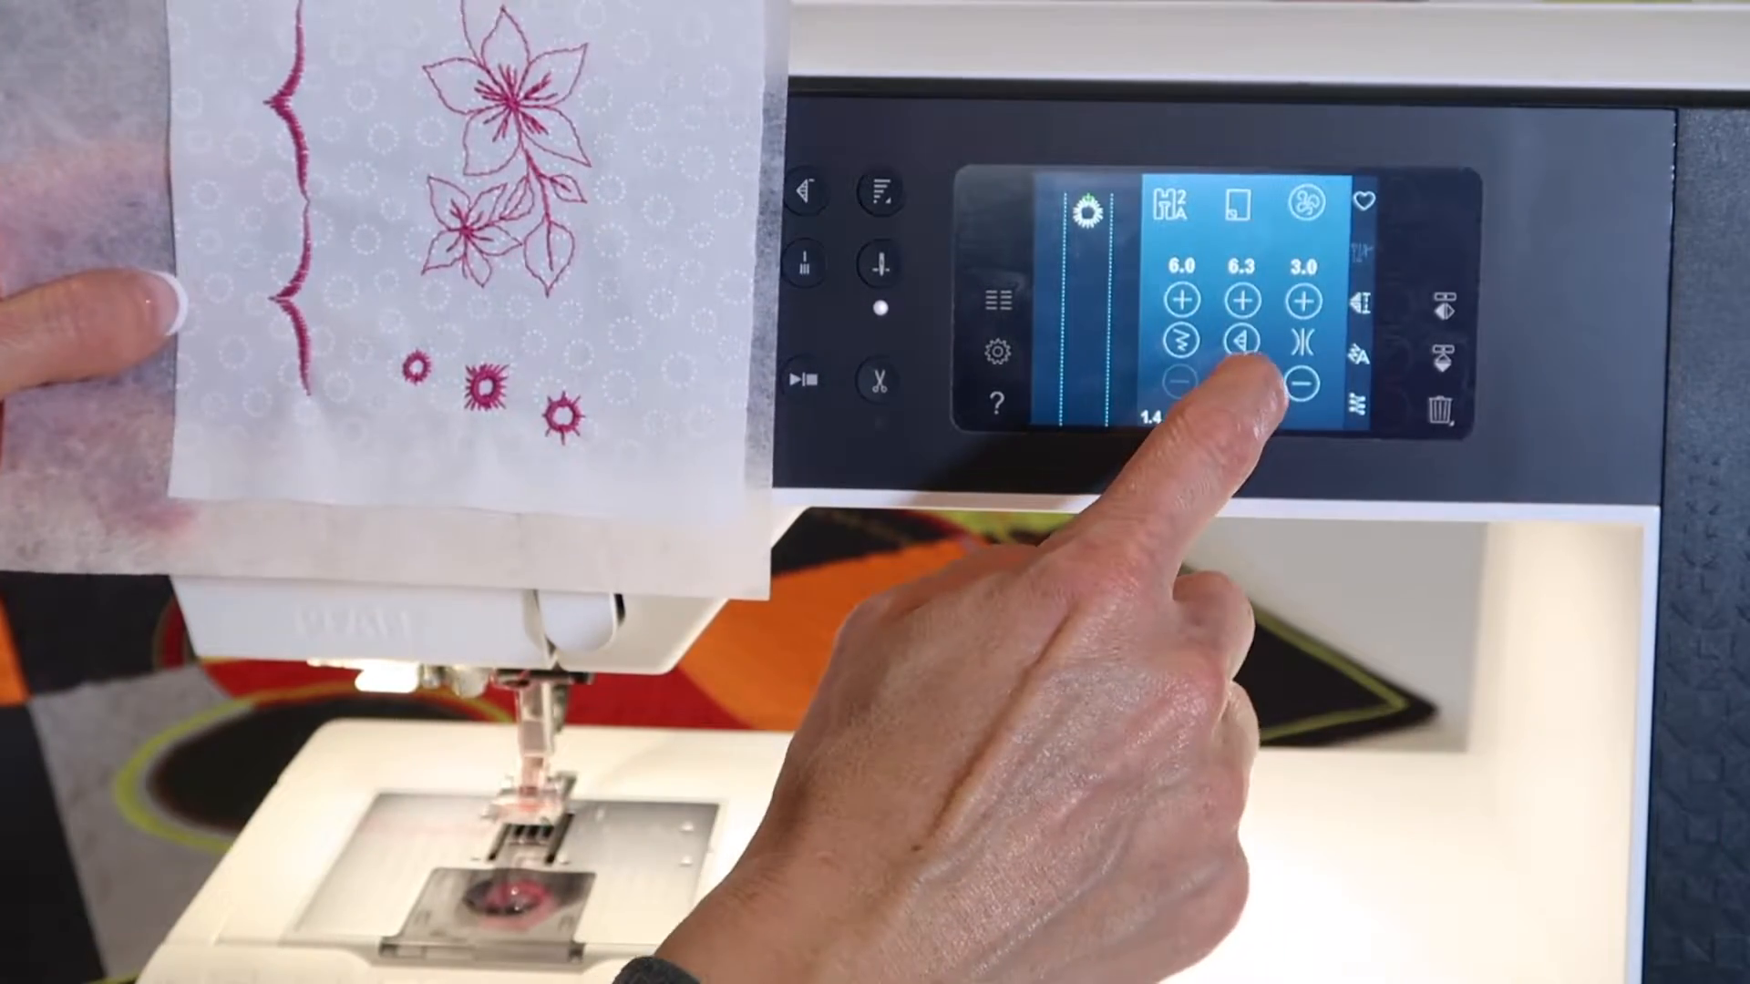
left_click(1242, 297)
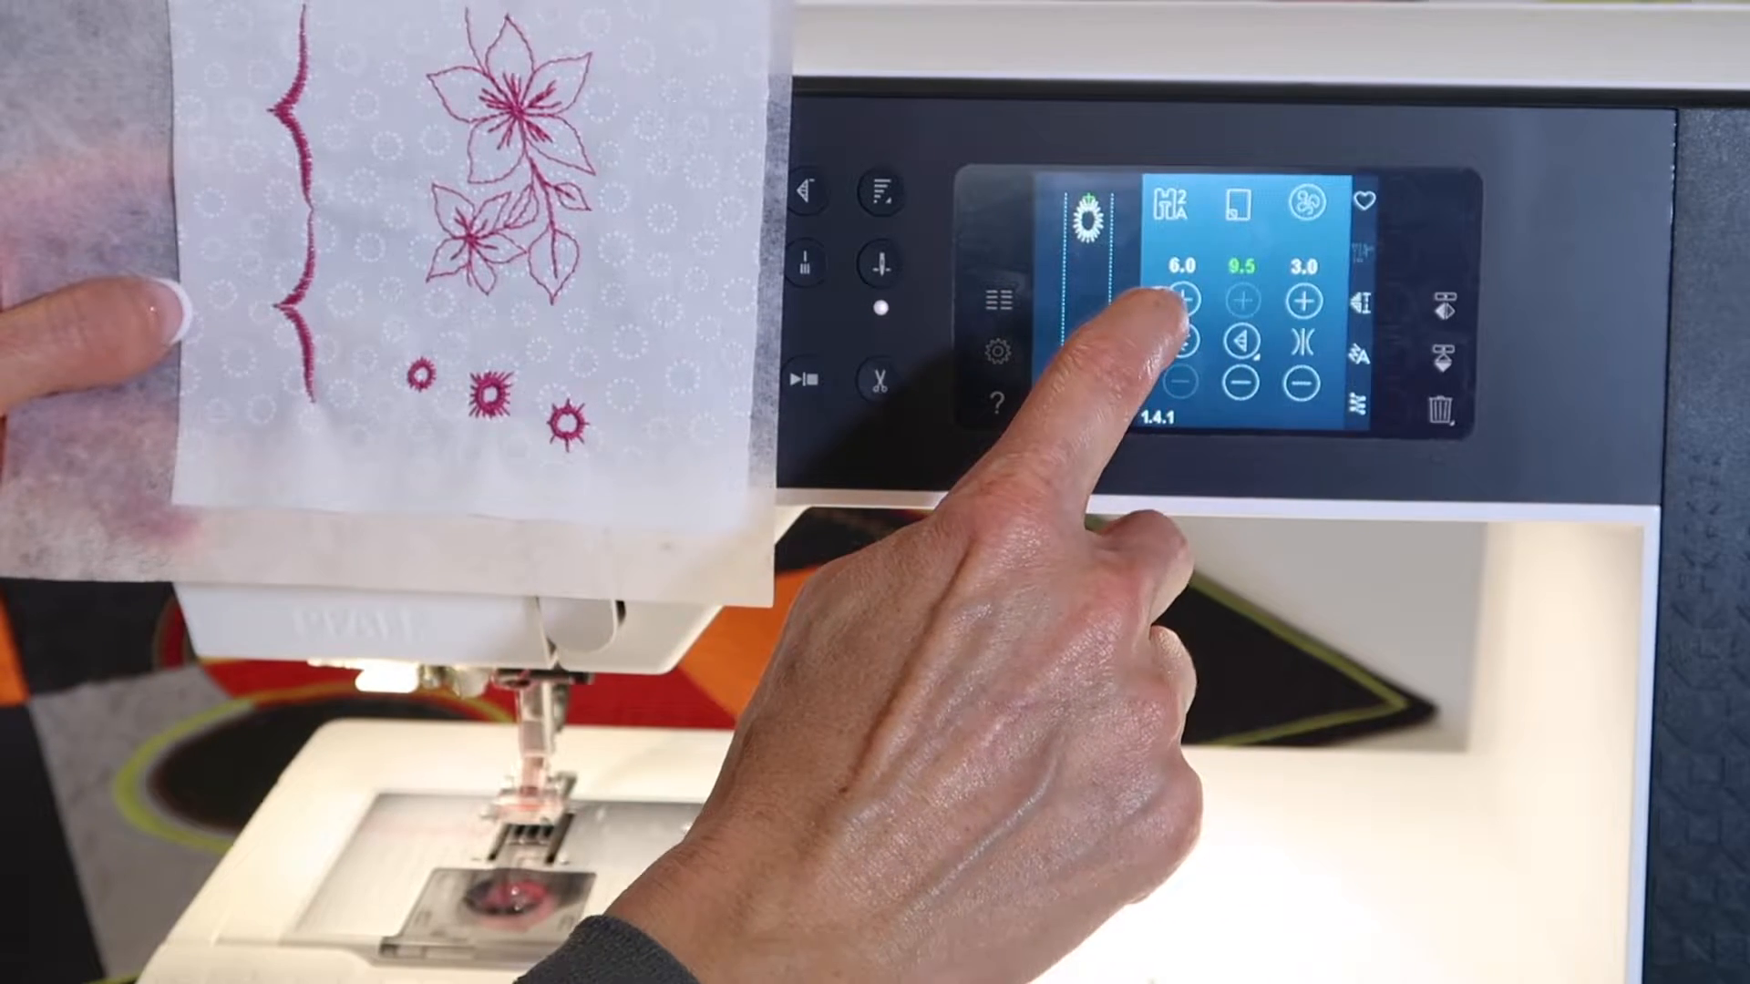
left_click(1186, 296)
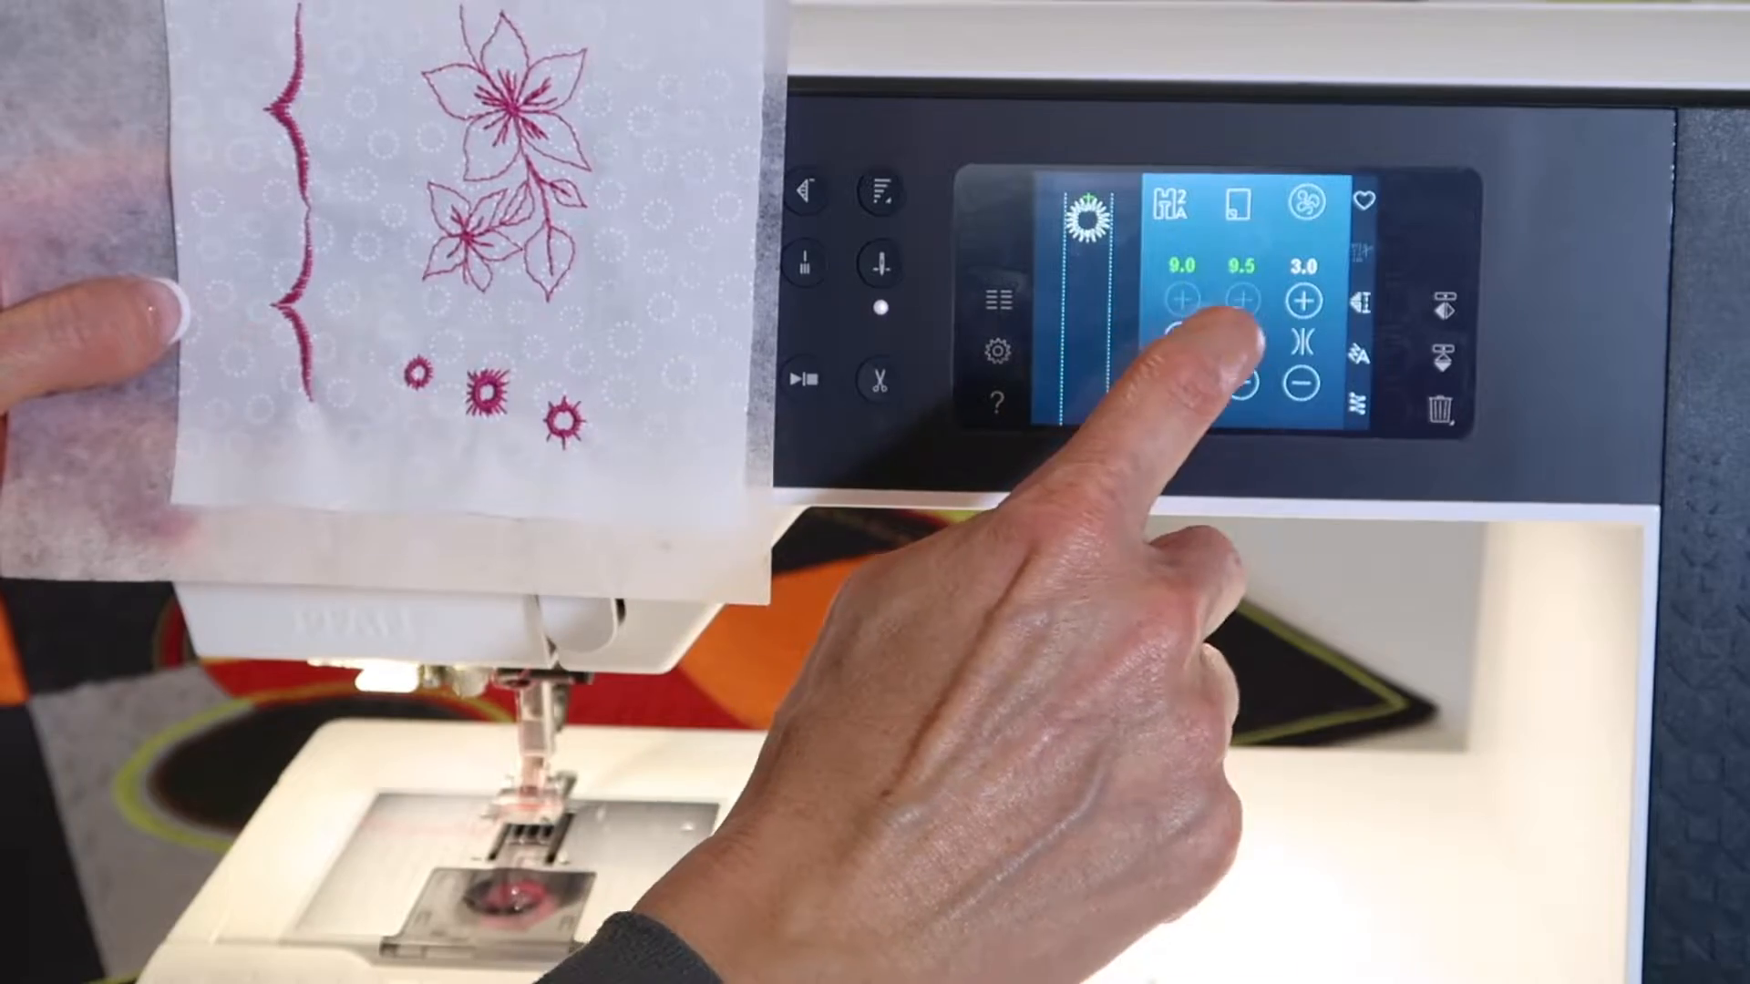